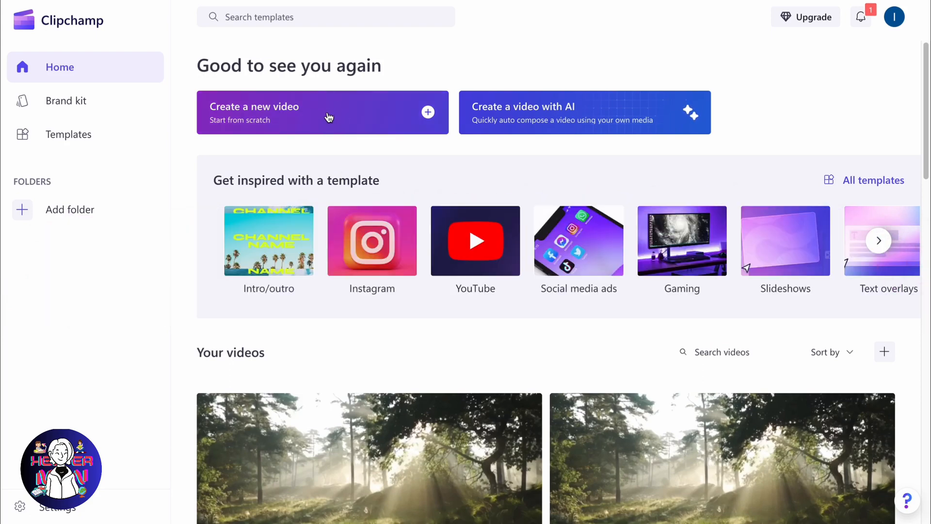
Start a new video project from scratch
left_click(322, 113)
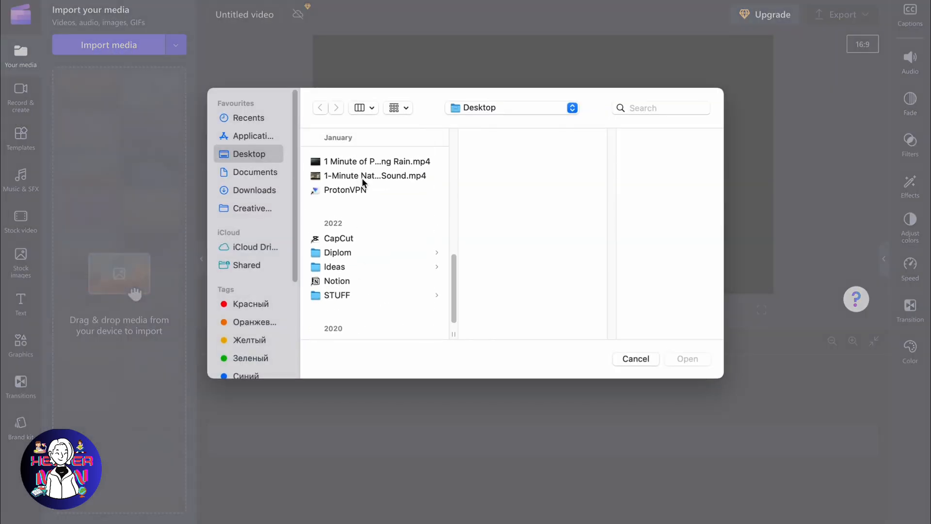
Import both forest videos and place the rain clip as a smaller centred overlay
left_click(374, 176)
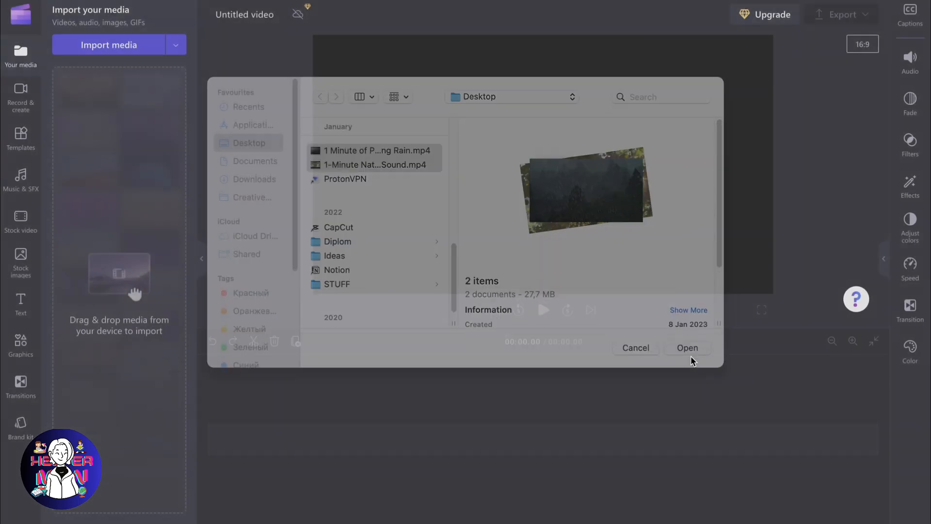
left_click(688, 347)
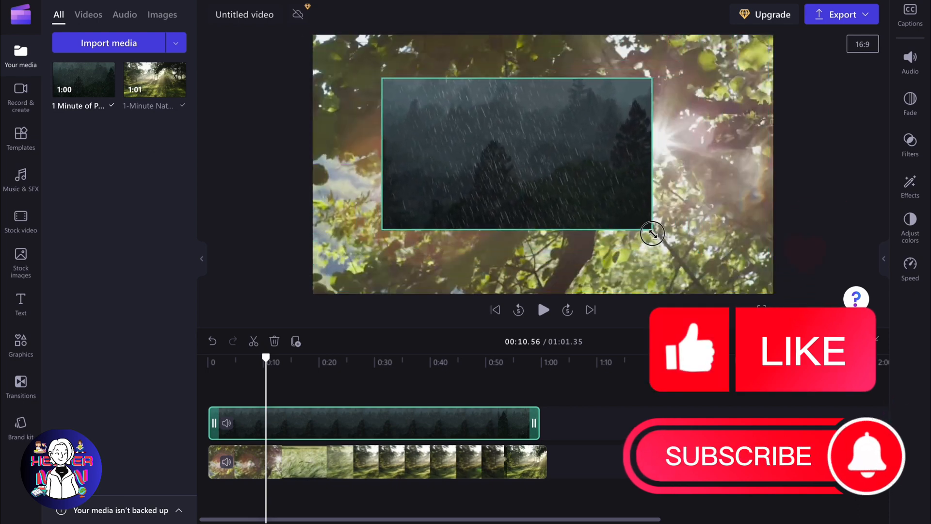
left_click_drag(652, 233, 666, 233)
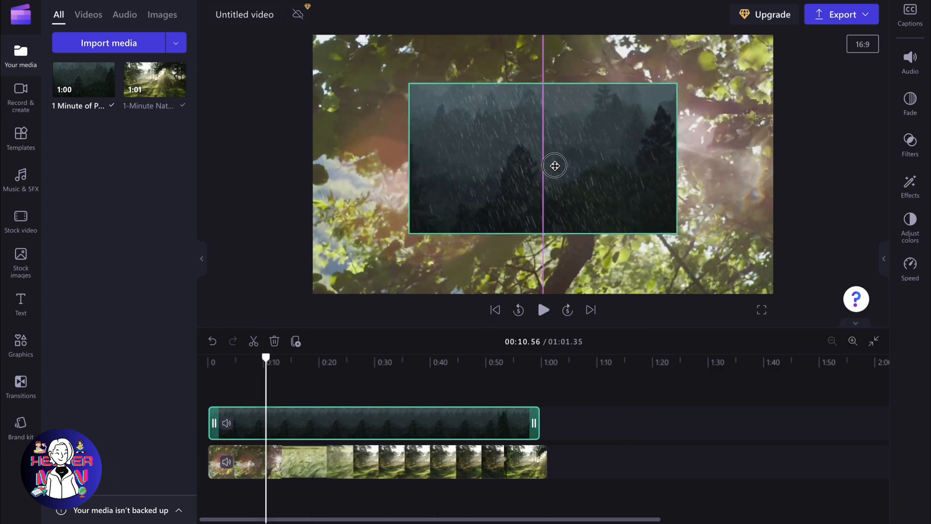
left_click(554, 165)
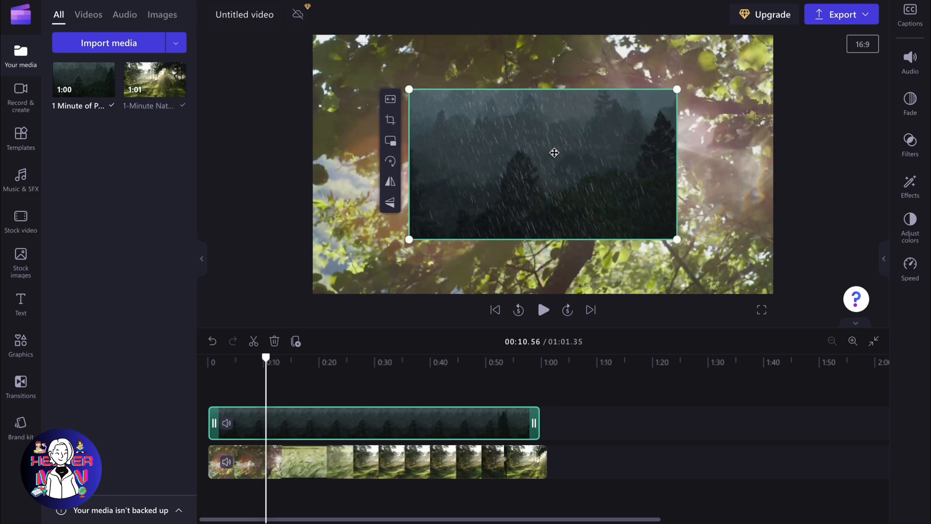
mouse_move(391, 99)
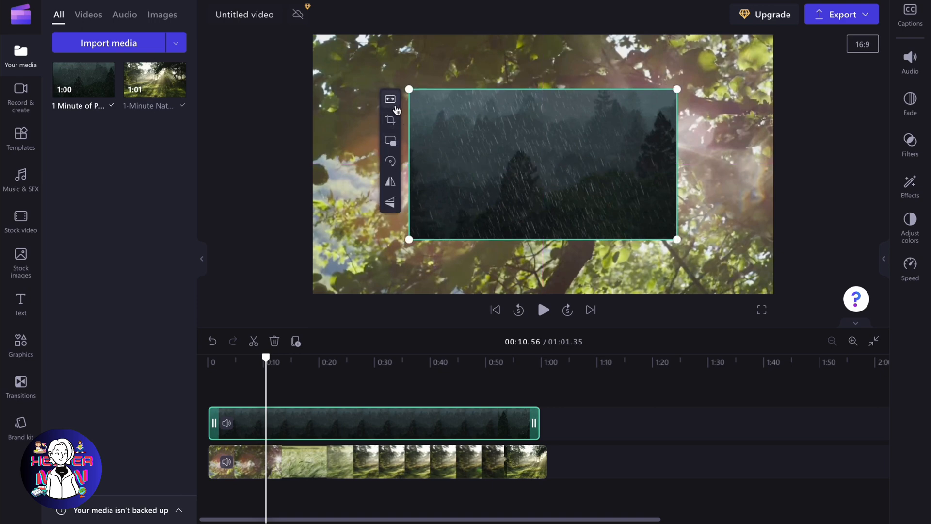
mouse_move(391, 120)
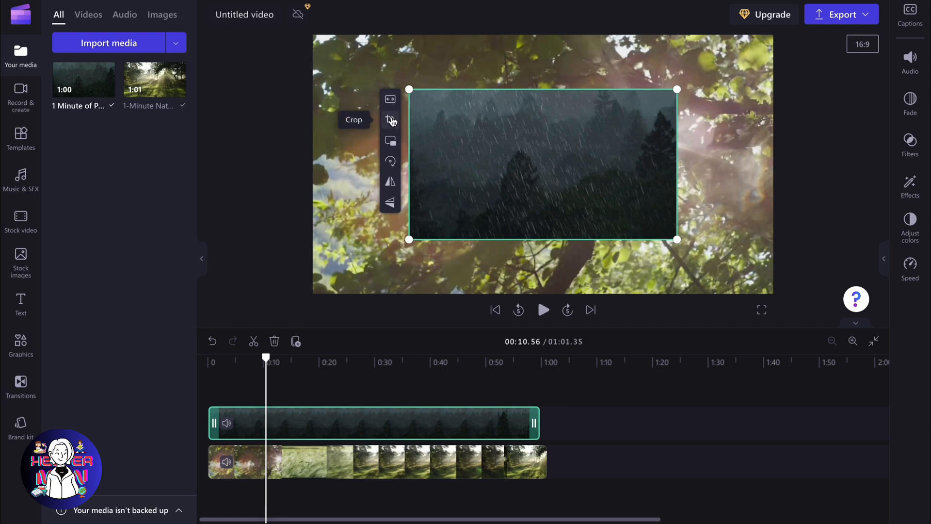
mouse_move(391, 161)
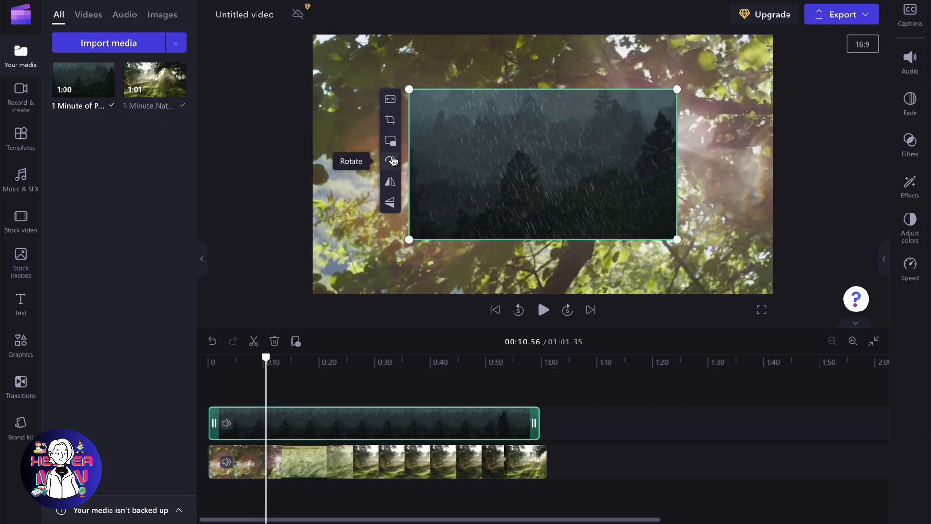
mouse_move(391, 203)
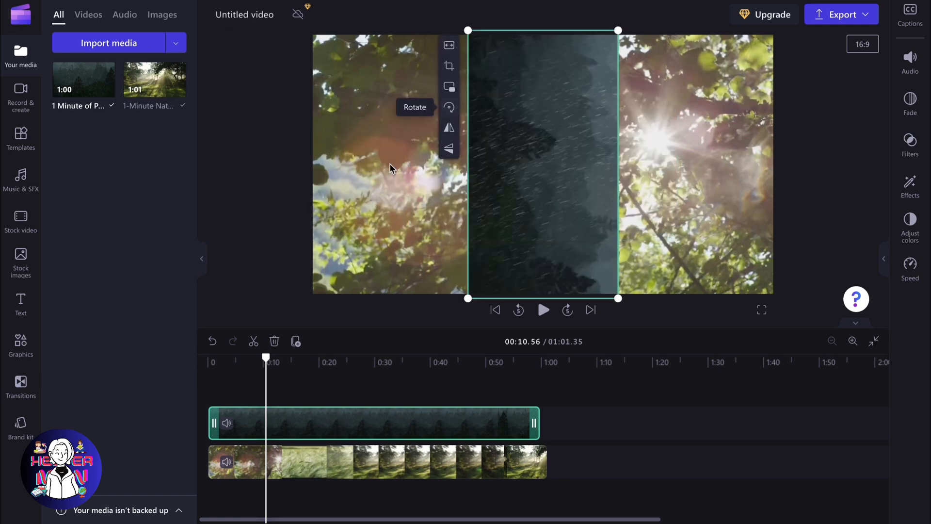
mouse_move(449, 108)
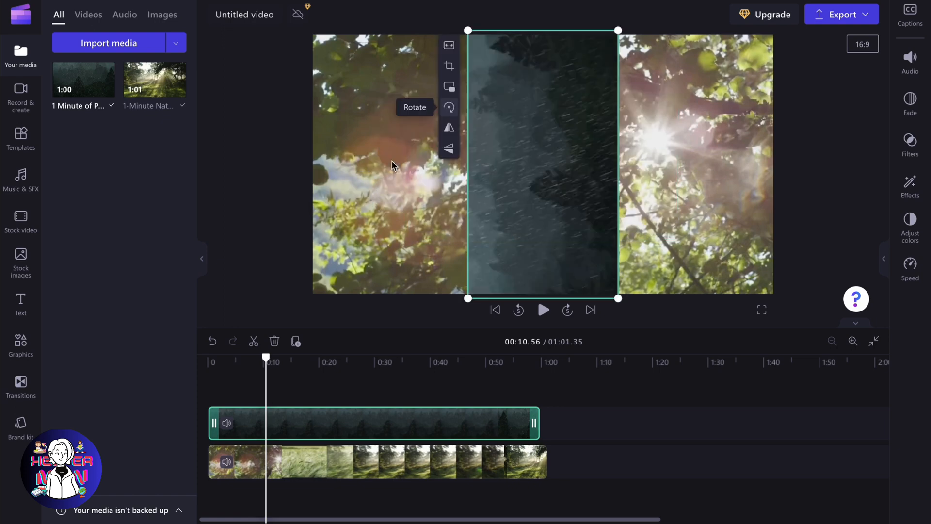
Return the rain clip to horizontal and enlarge it slightly over the sunlit background
left_click_drag(618, 30, 677, 89)
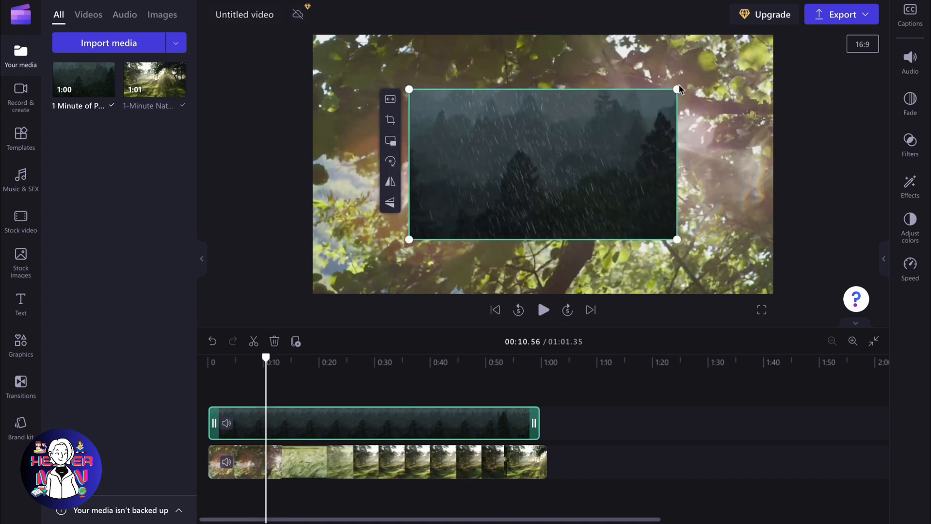
mouse_move(391, 162)
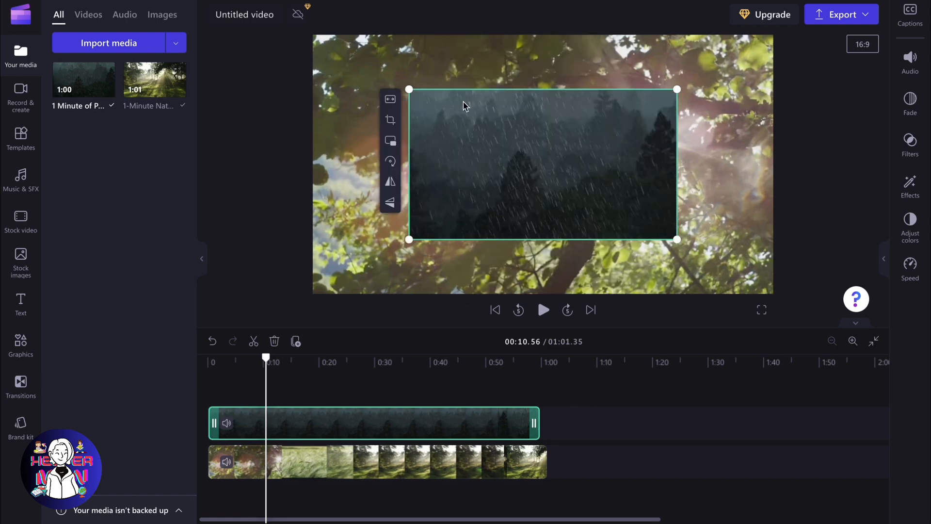
mouse_move(681, 163)
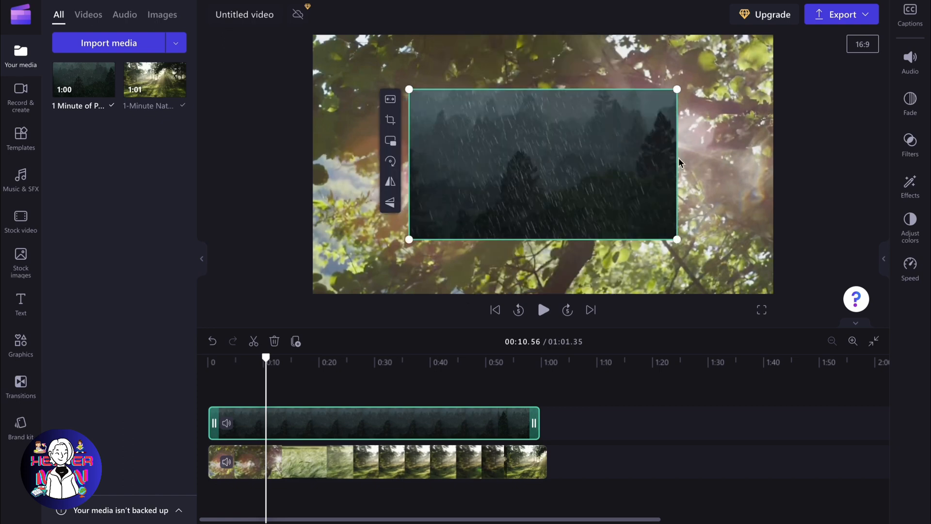
mouse_move(675, 238)
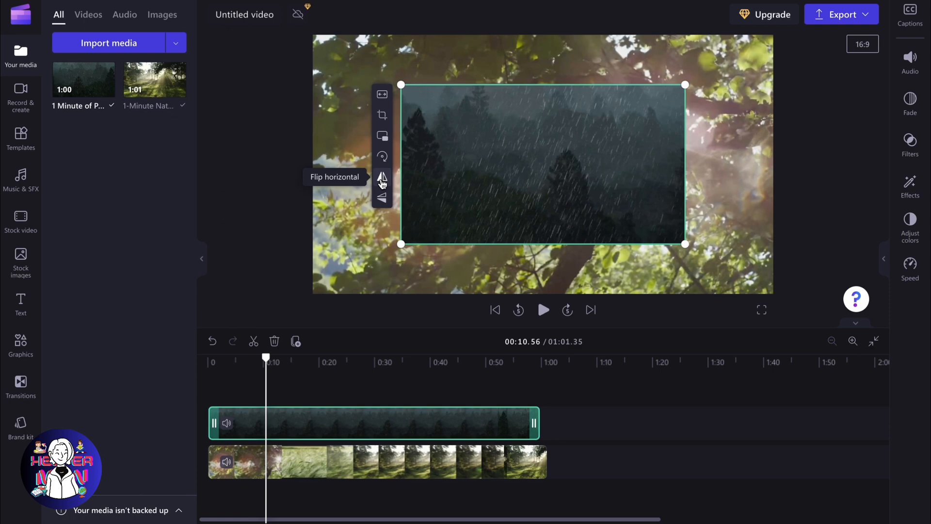
Mirror the rain clip left to right
left_click(382, 197)
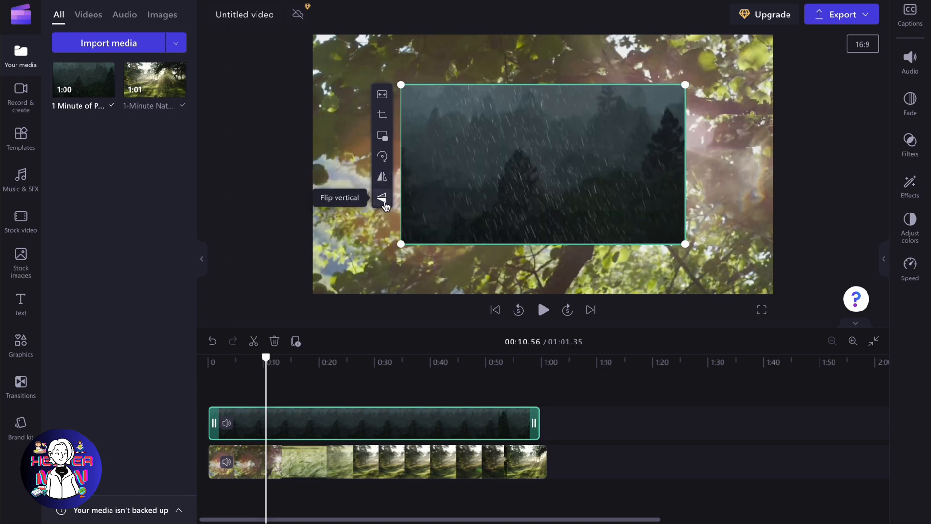
mouse_move(697, 260)
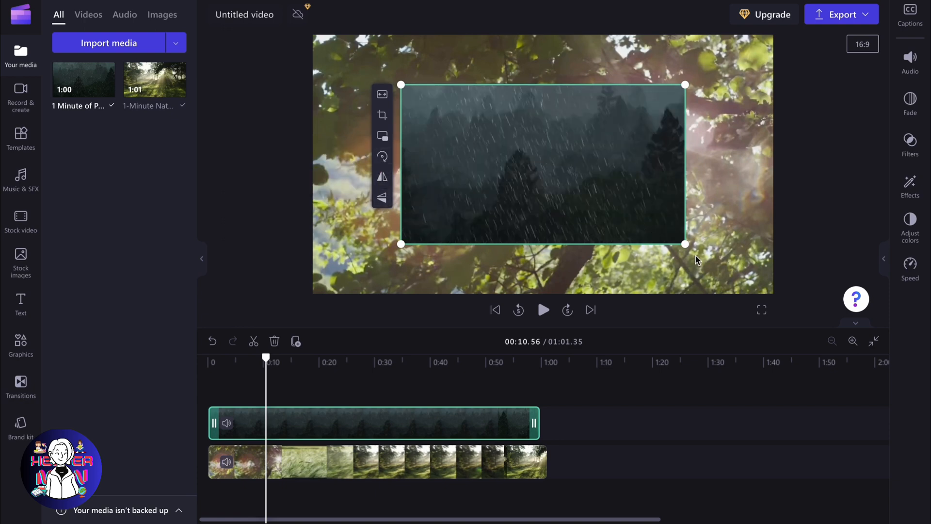
mouse_move(644, 73)
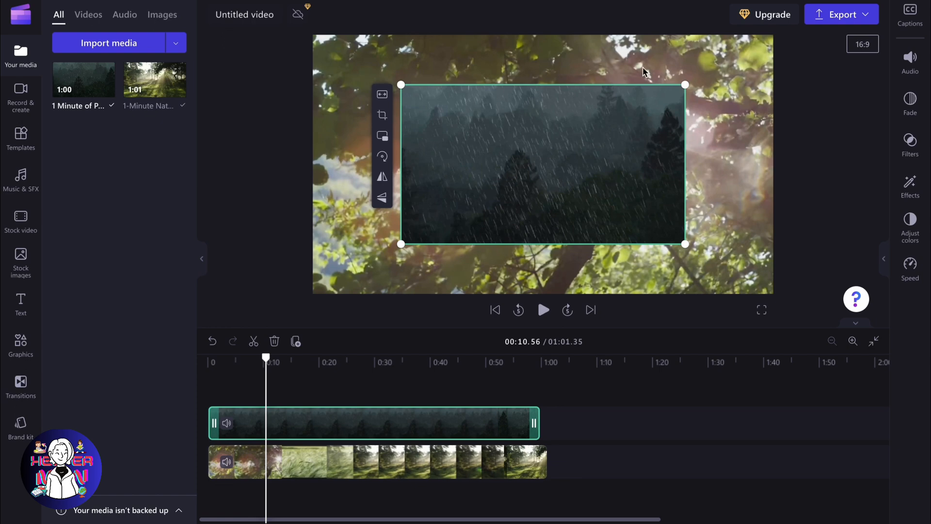
mouse_move(398, 185)
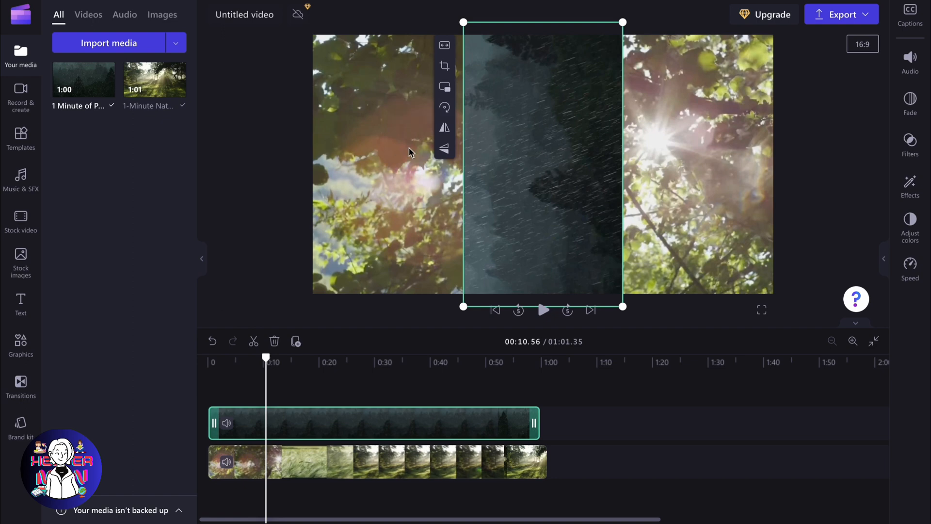
Lay the mirrored rain clip horizontal again, centred over the sunlit forest
left_click(841, 14)
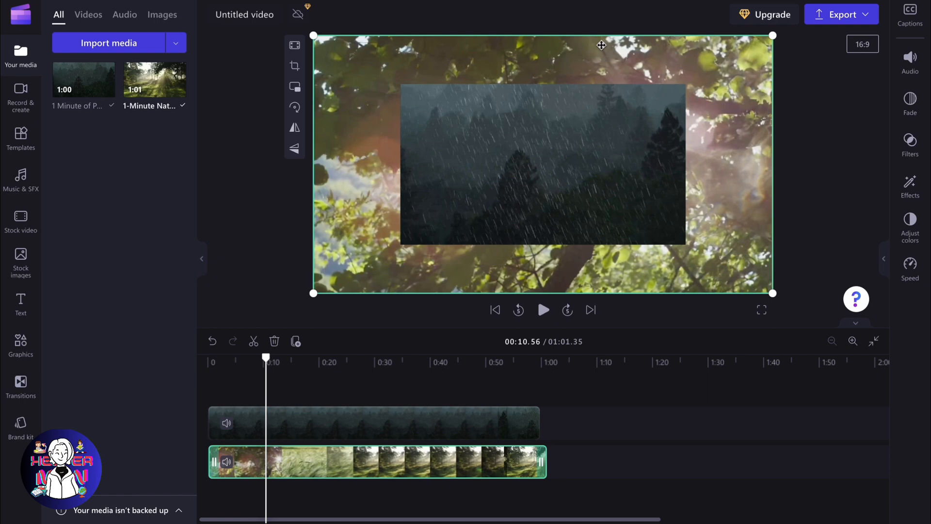
mouse_move(608, 46)
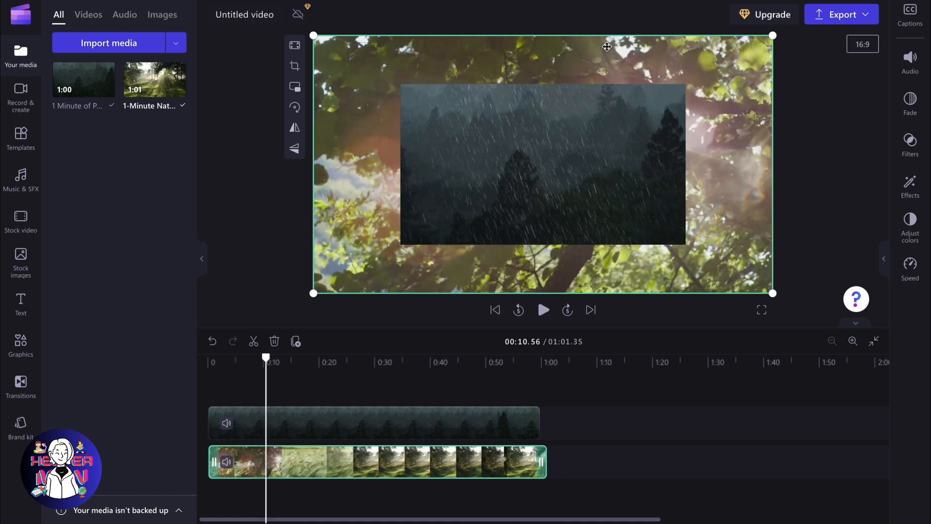